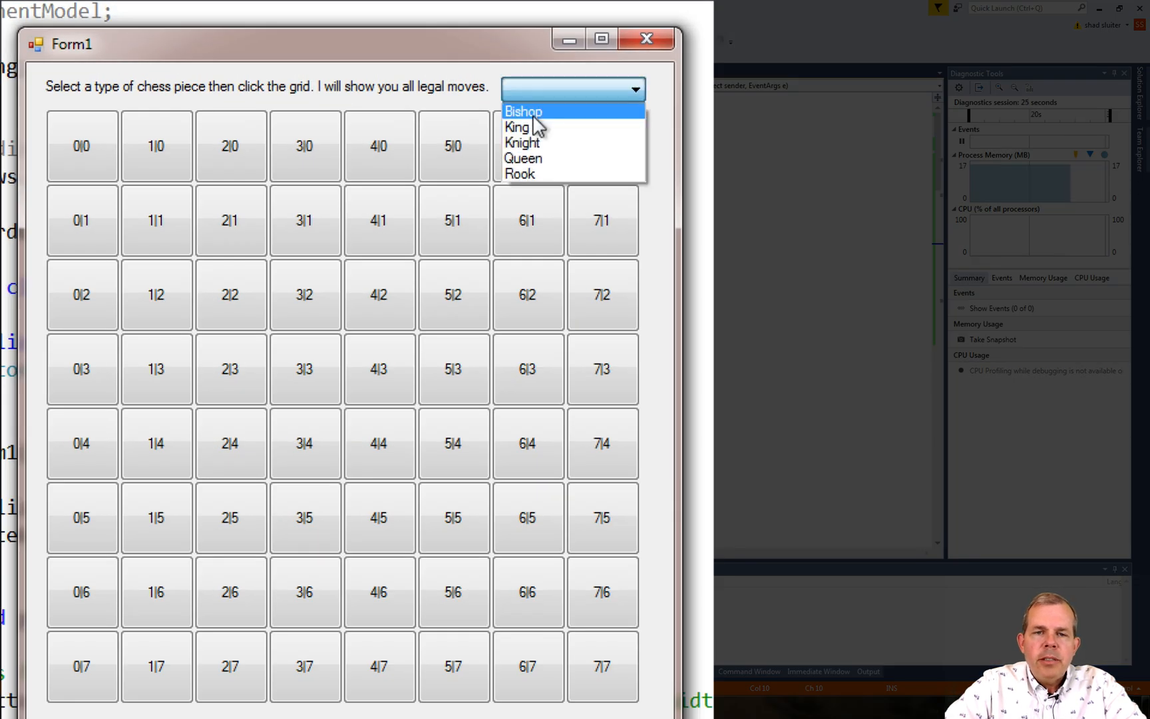
Select Knight and place it on squares 3|3, 6|2 and 2|3 to mark its legal moves
click(522, 143)
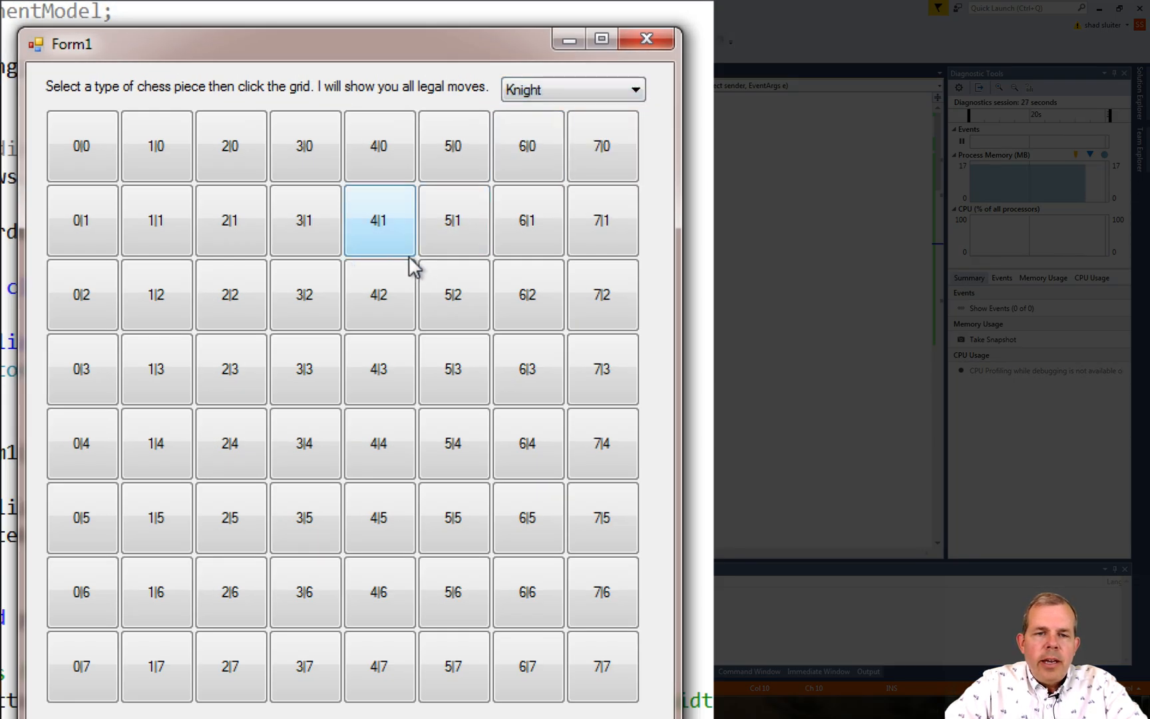
click(304, 368)
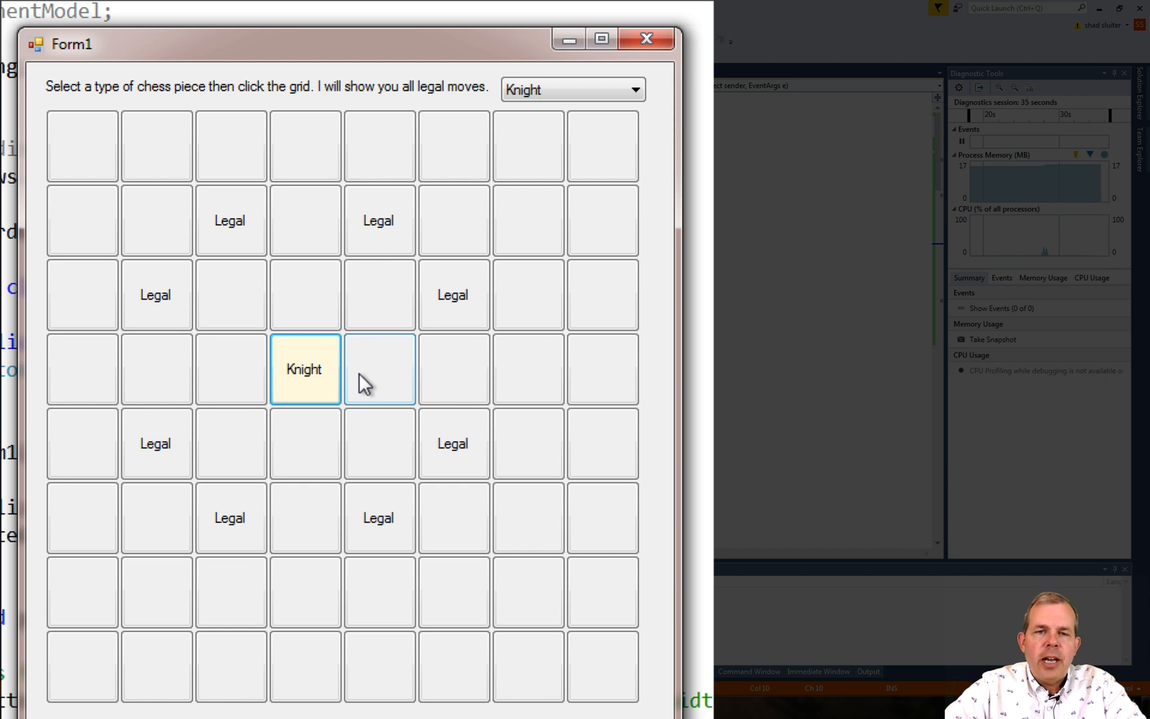
click(527, 295)
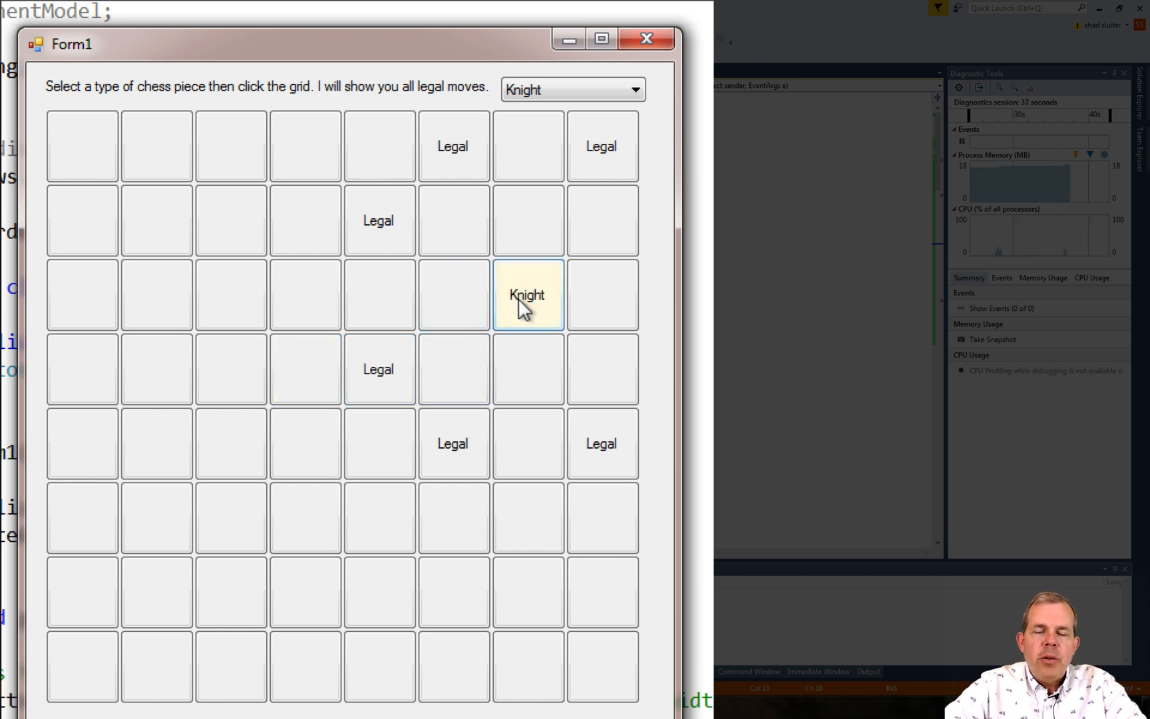
mouse_move(519, 336)
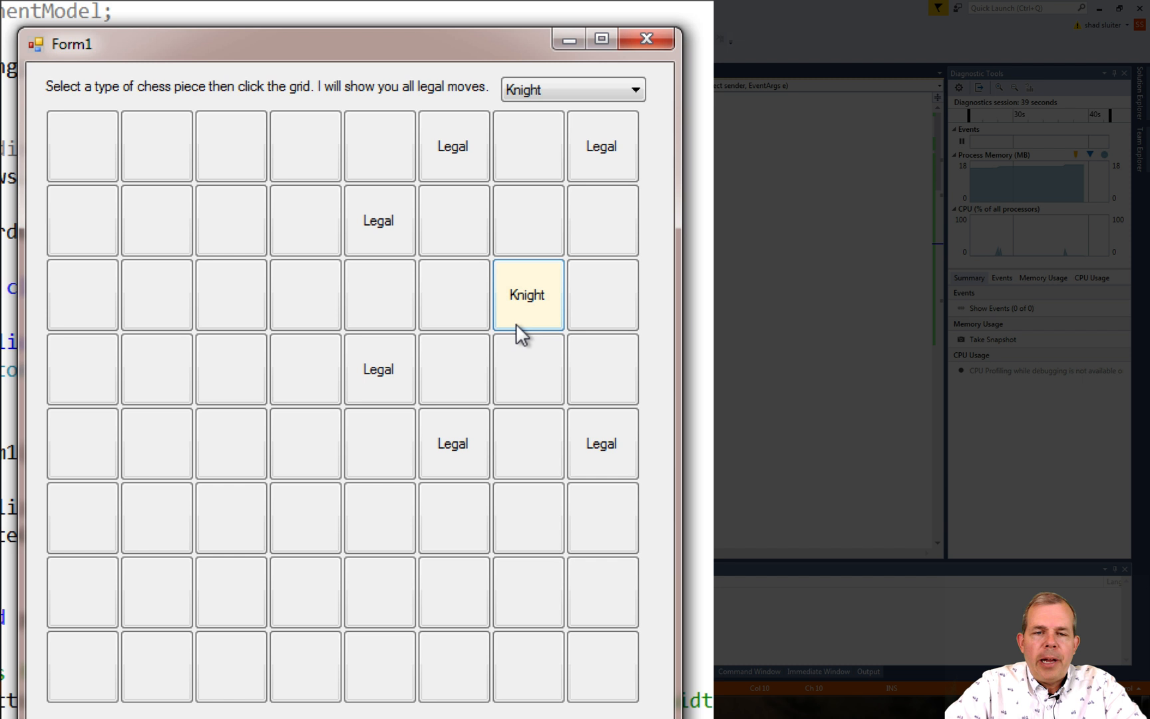
mouse_move(527, 369)
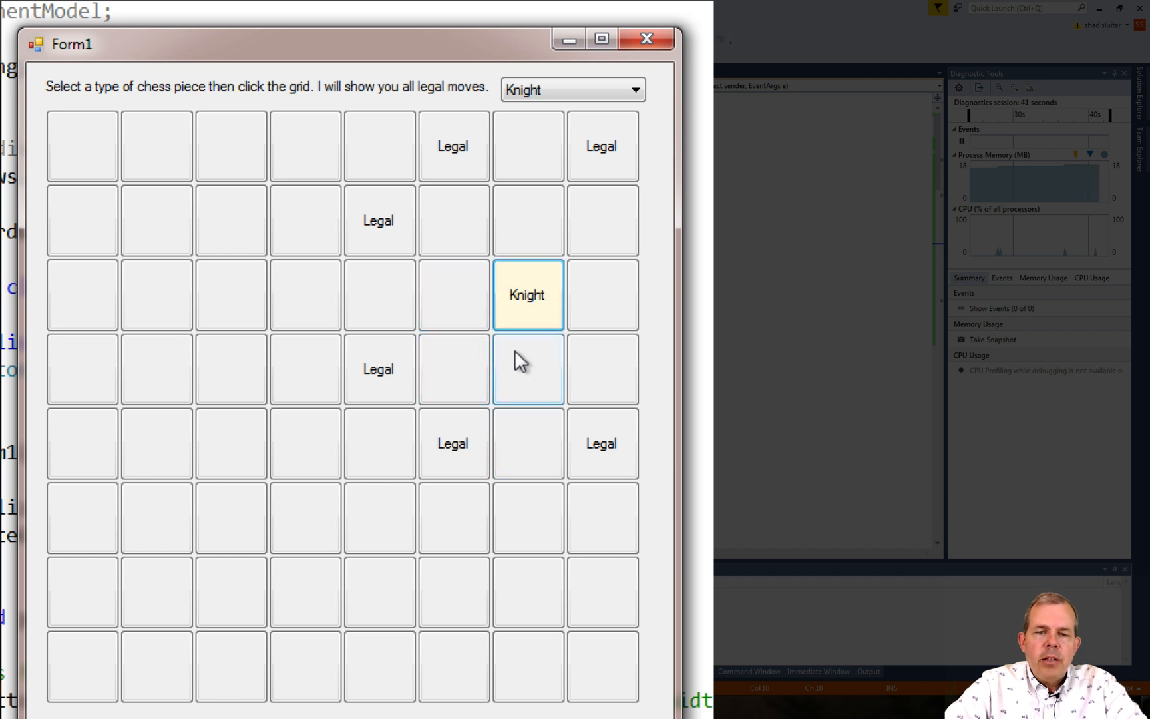
click(231, 369)
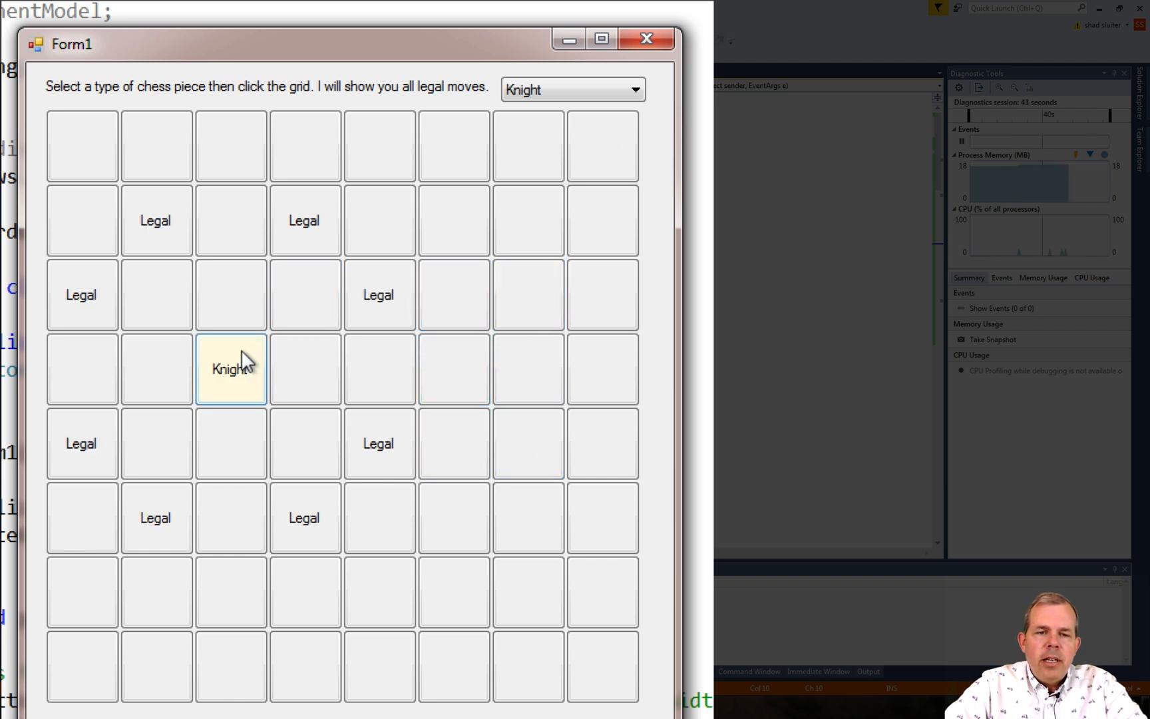
mouse_move(231, 221)
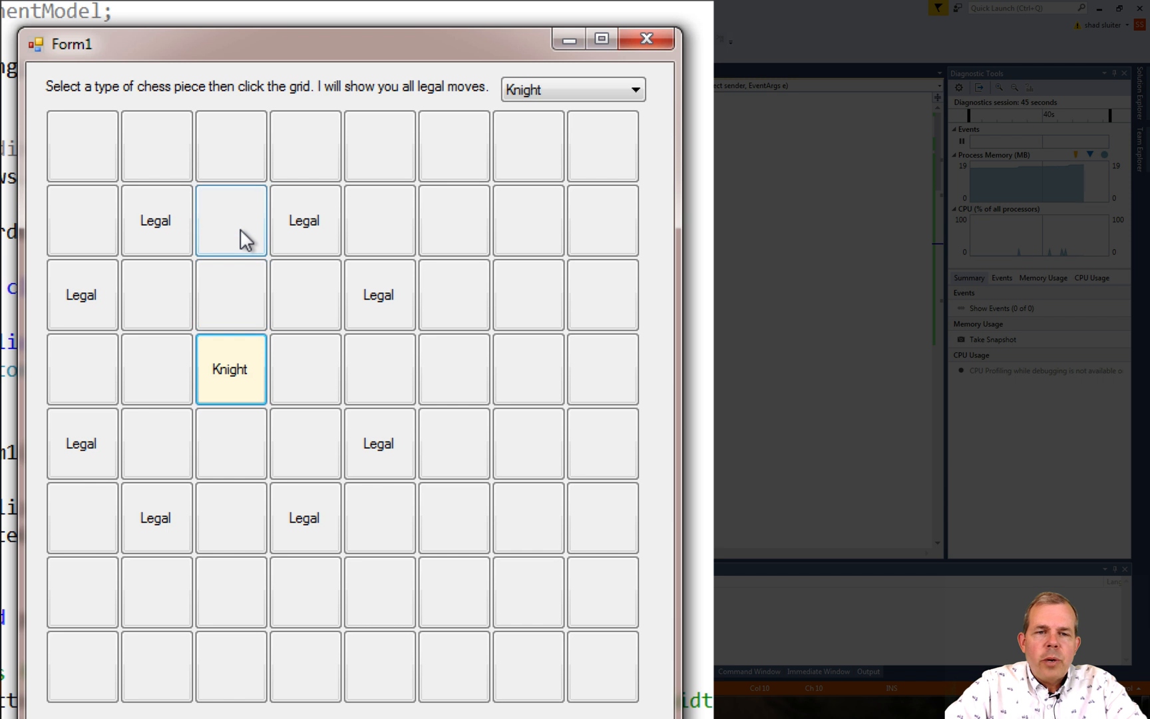
mouse_move(303, 221)
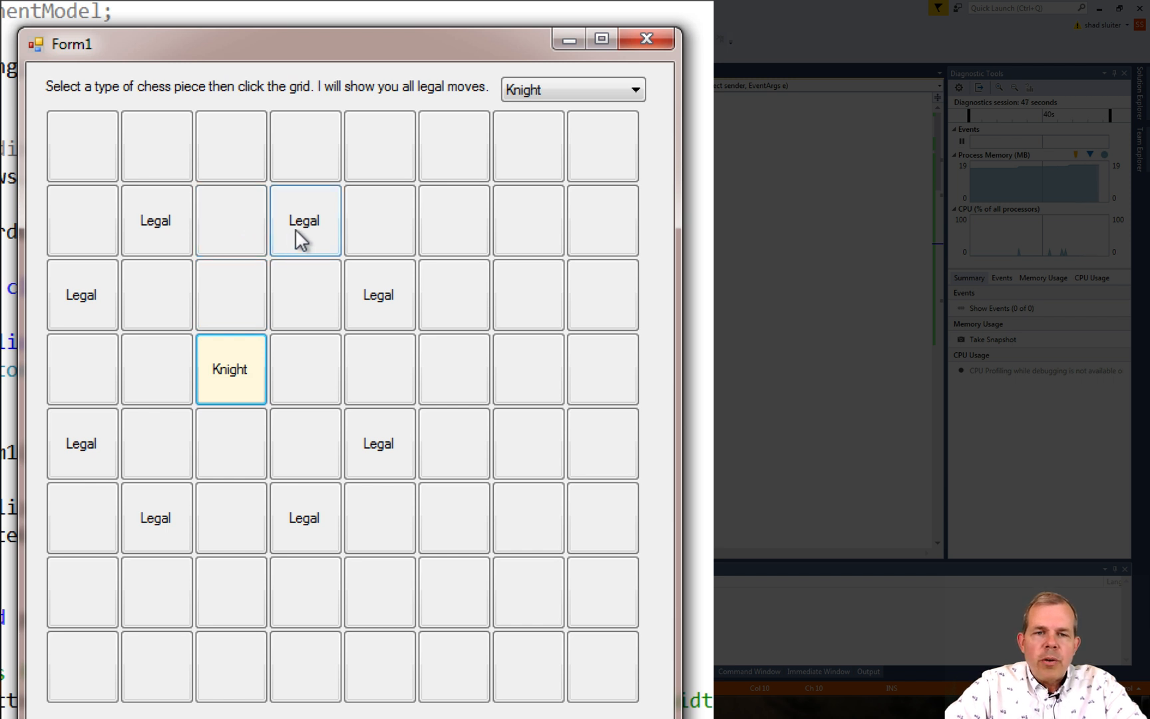
mouse_move(249, 297)
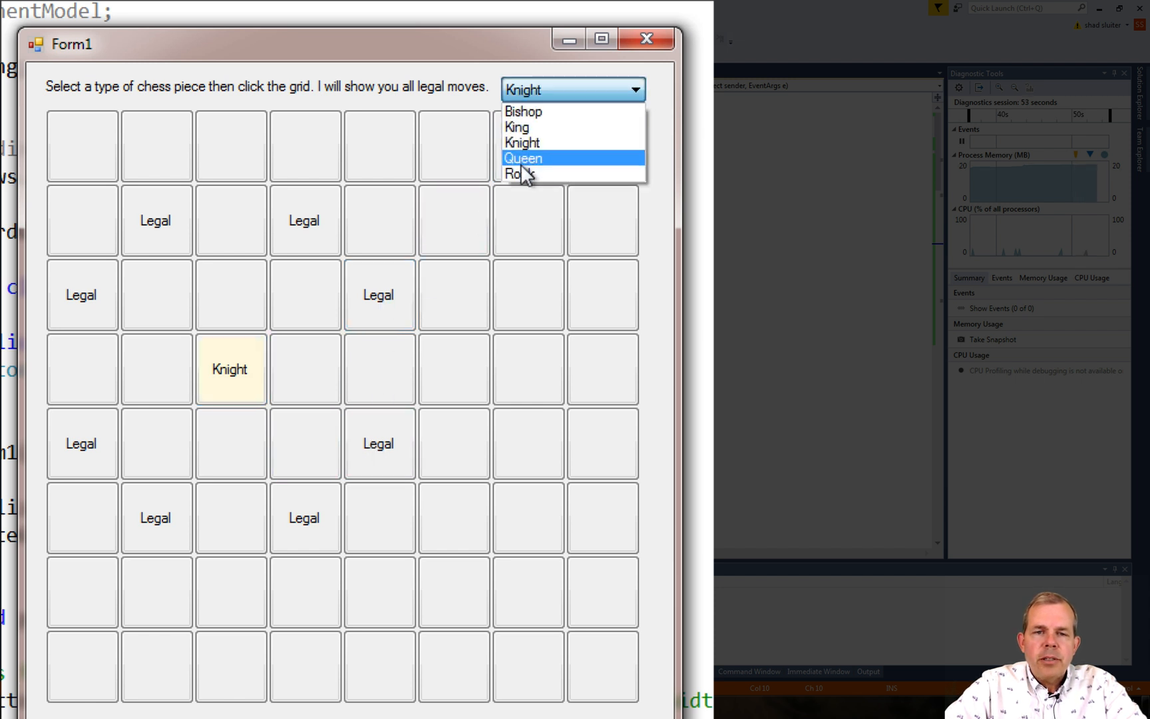
Show legal moves for a Rook on 4|3, a Bishop on 2|4, then a King on 5|3 and 2|1
click(517, 173)
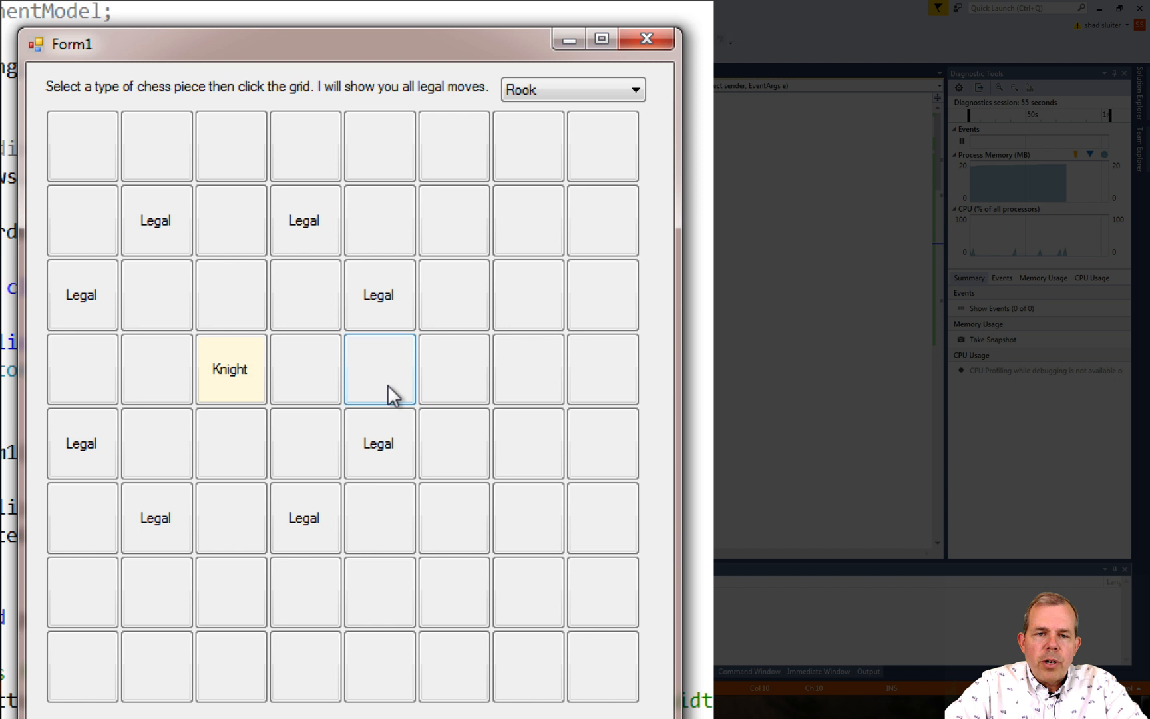
click(378, 368)
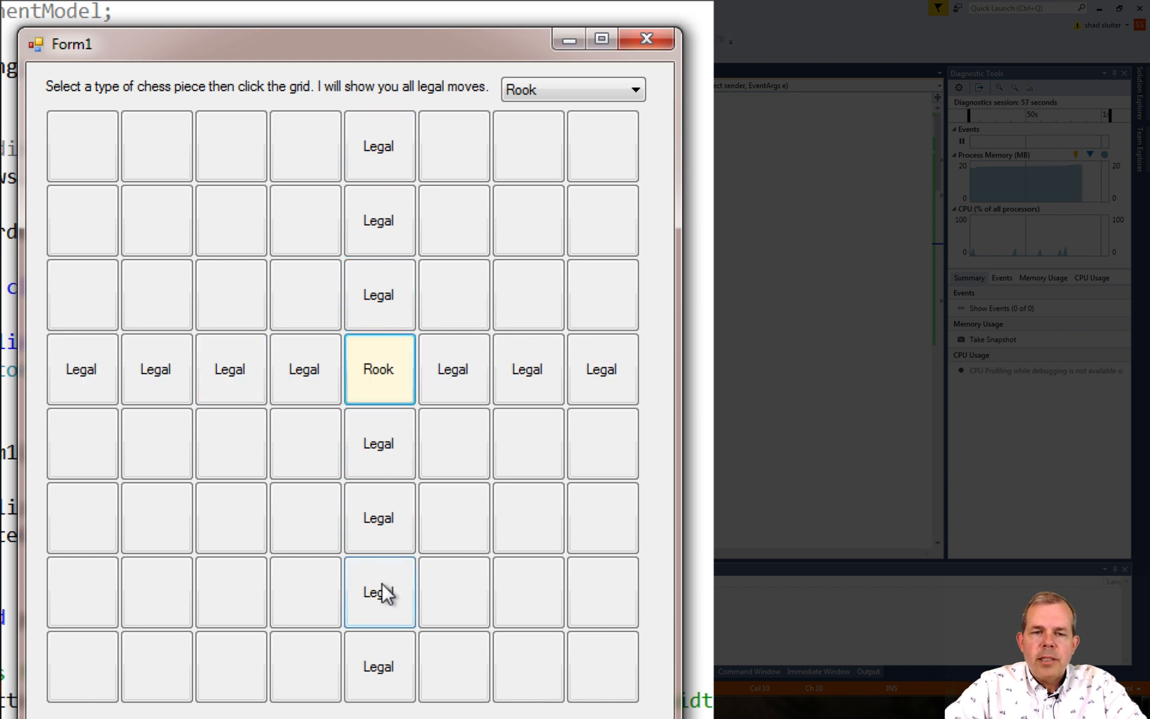
mouse_move(550, 99)
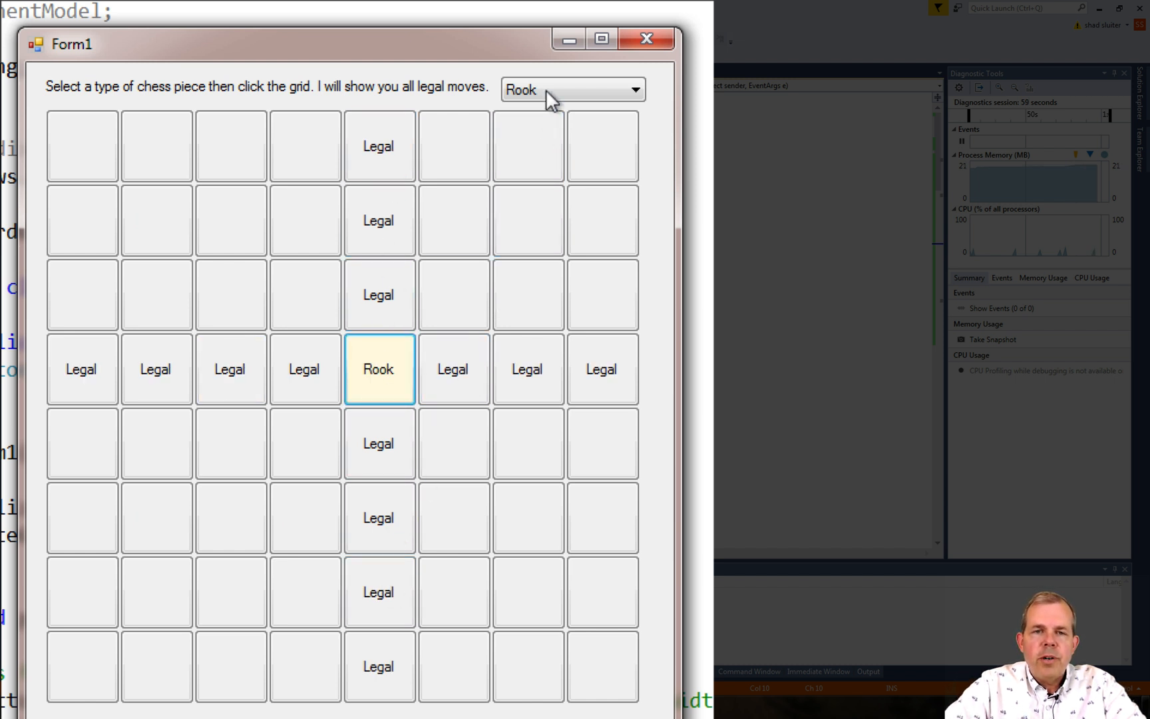
click(571, 89)
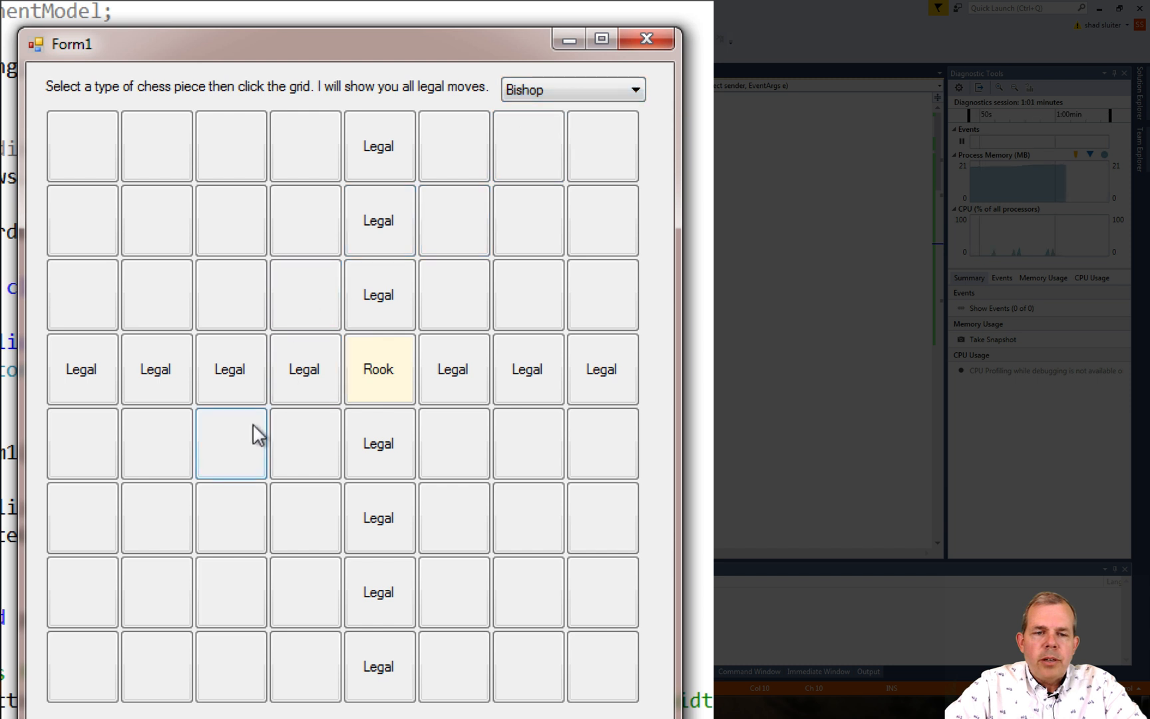
click(231, 443)
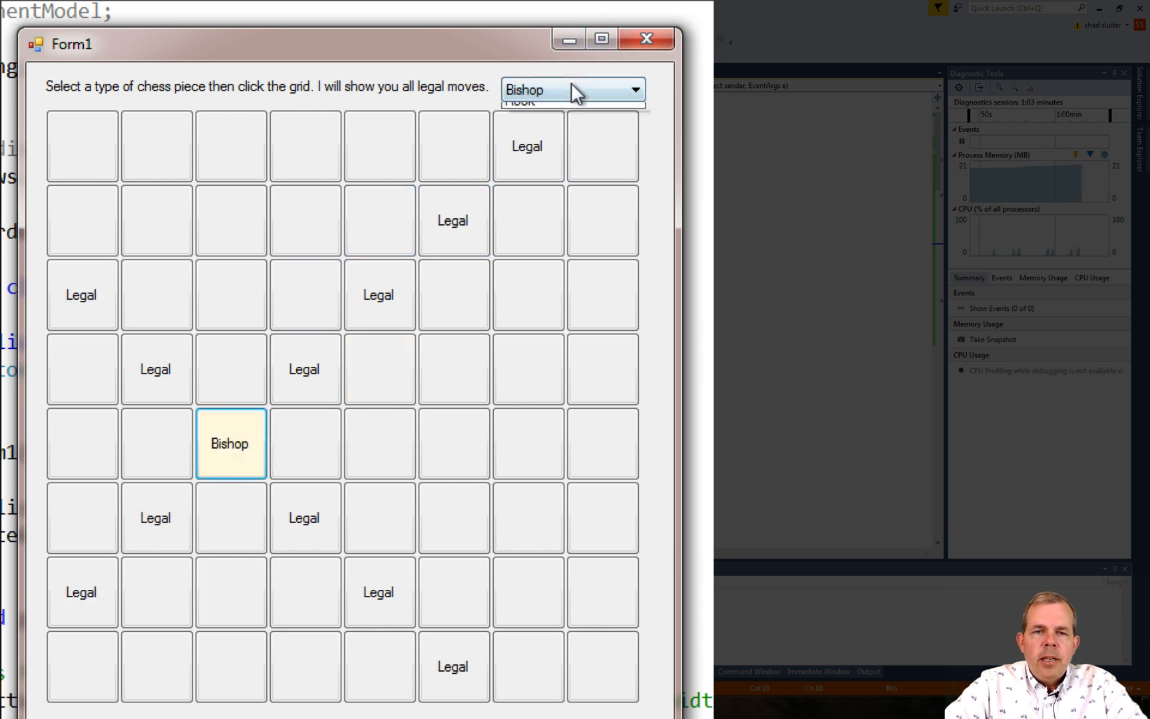
click(453, 369)
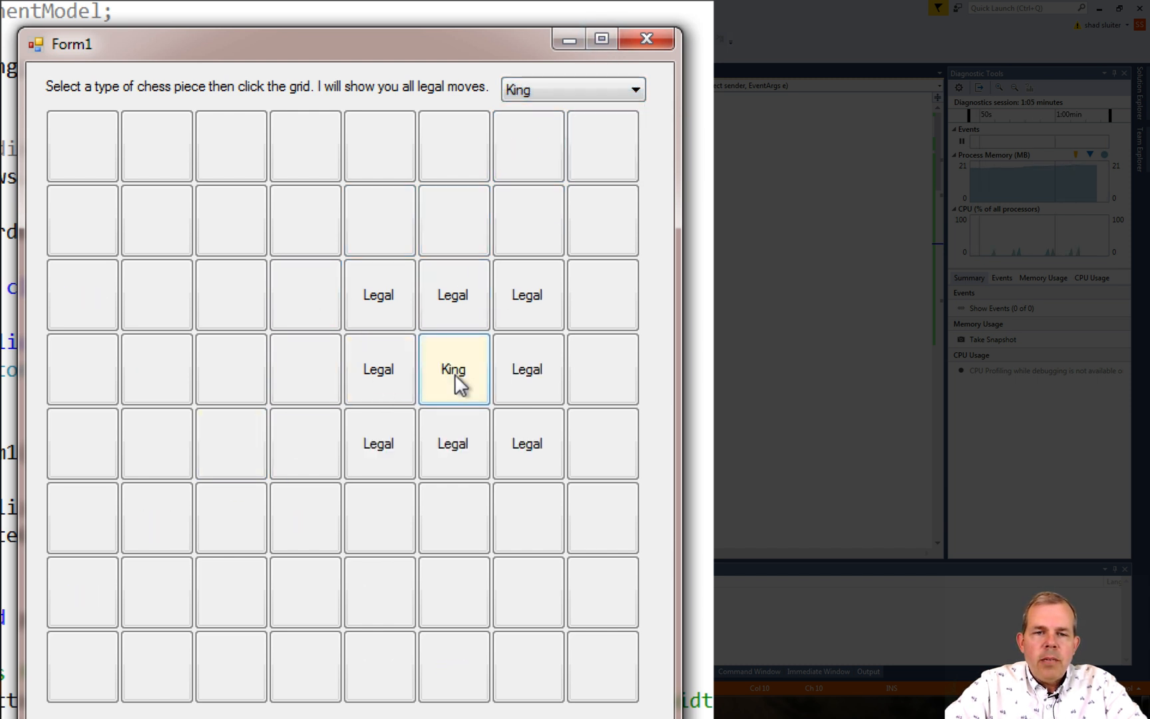
click(304, 368)
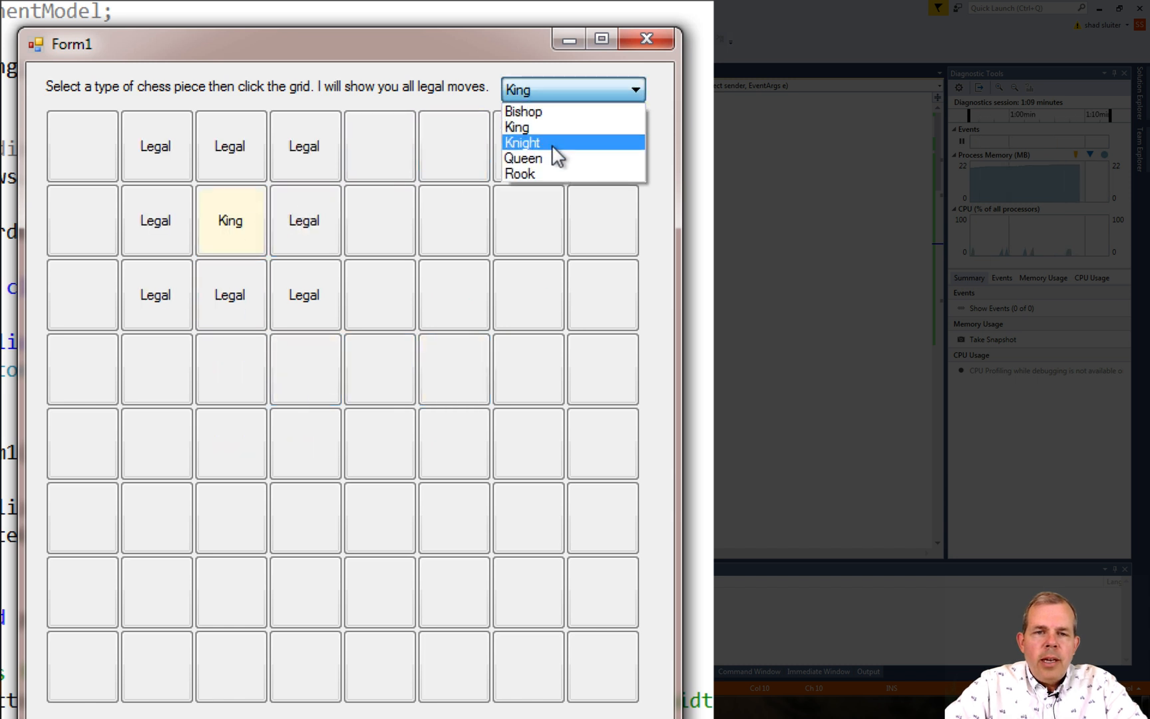
Select Queen and place her on square 4|4 to mark rows, columns and diagonals
click(523, 157)
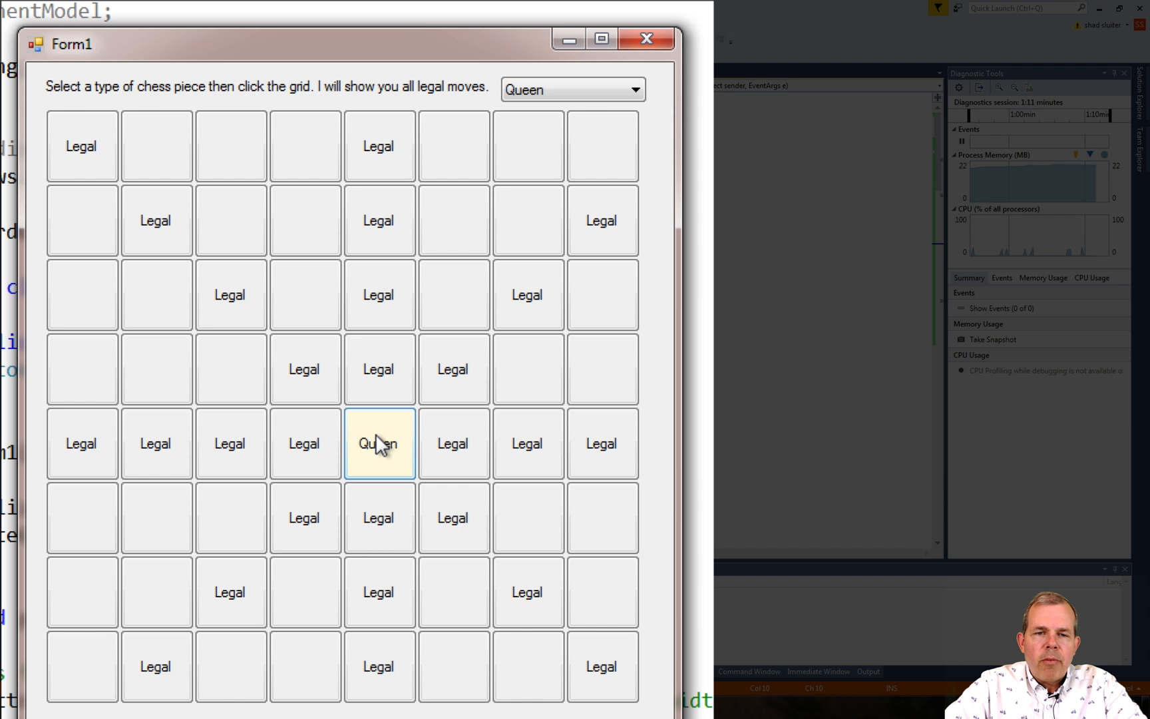
mouse_move(379, 591)
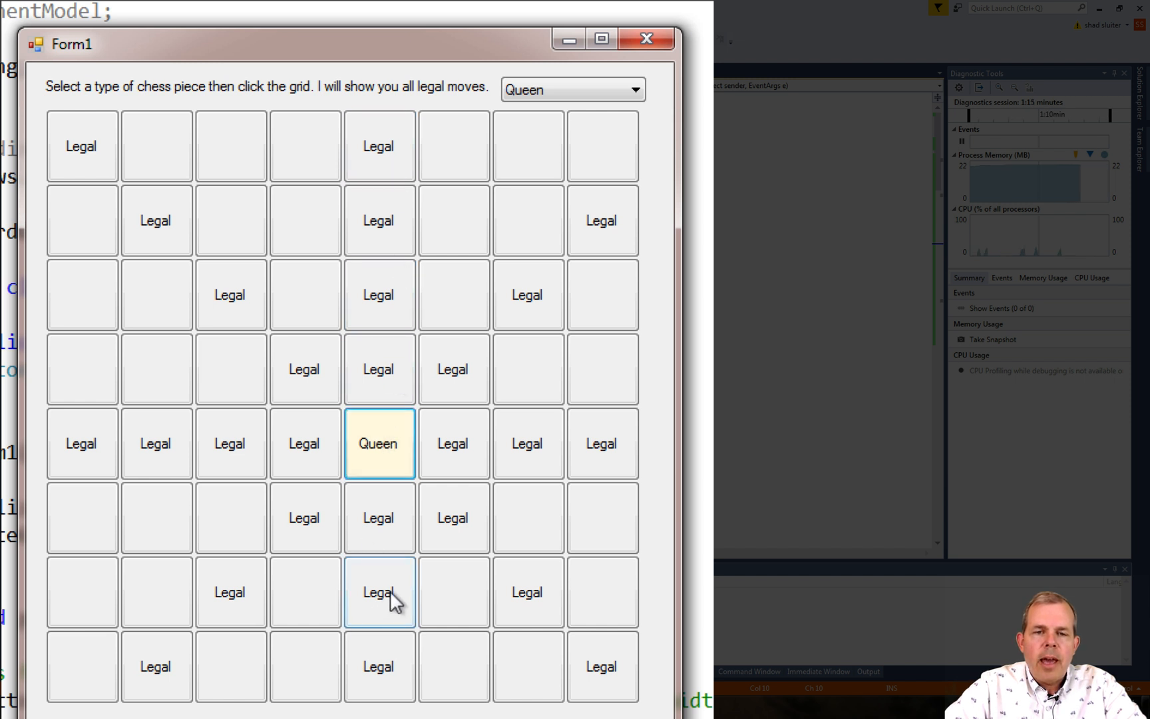
click(572, 89)
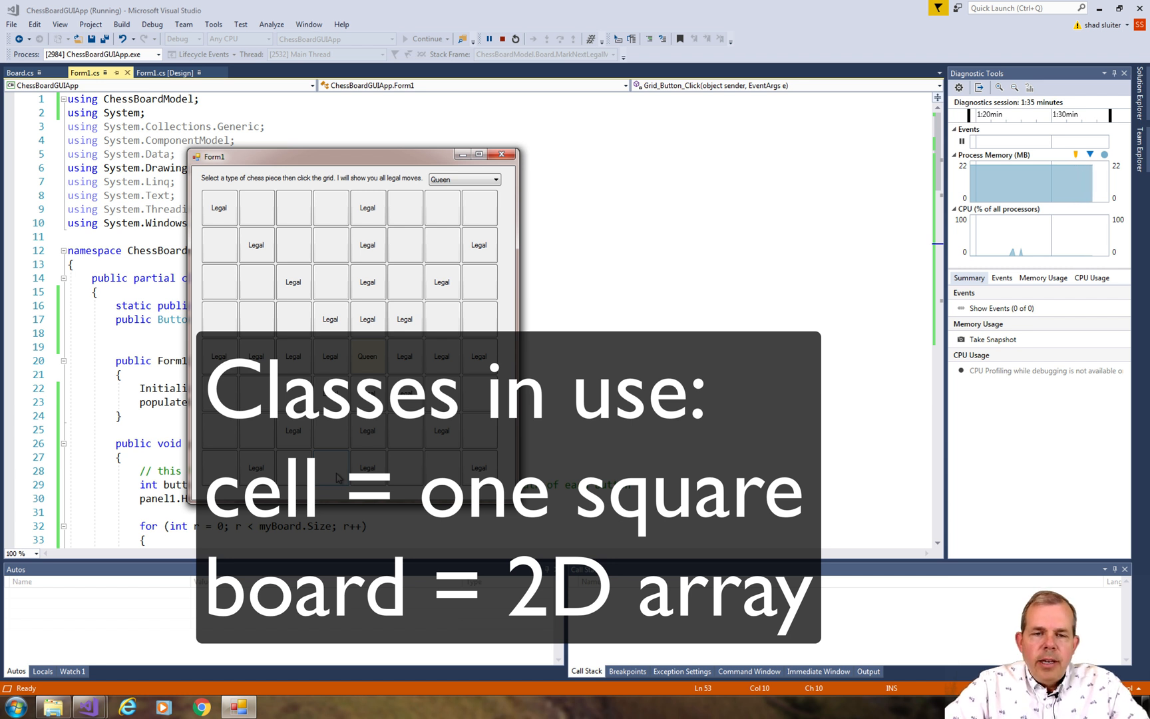
mouse_move(297, 301)
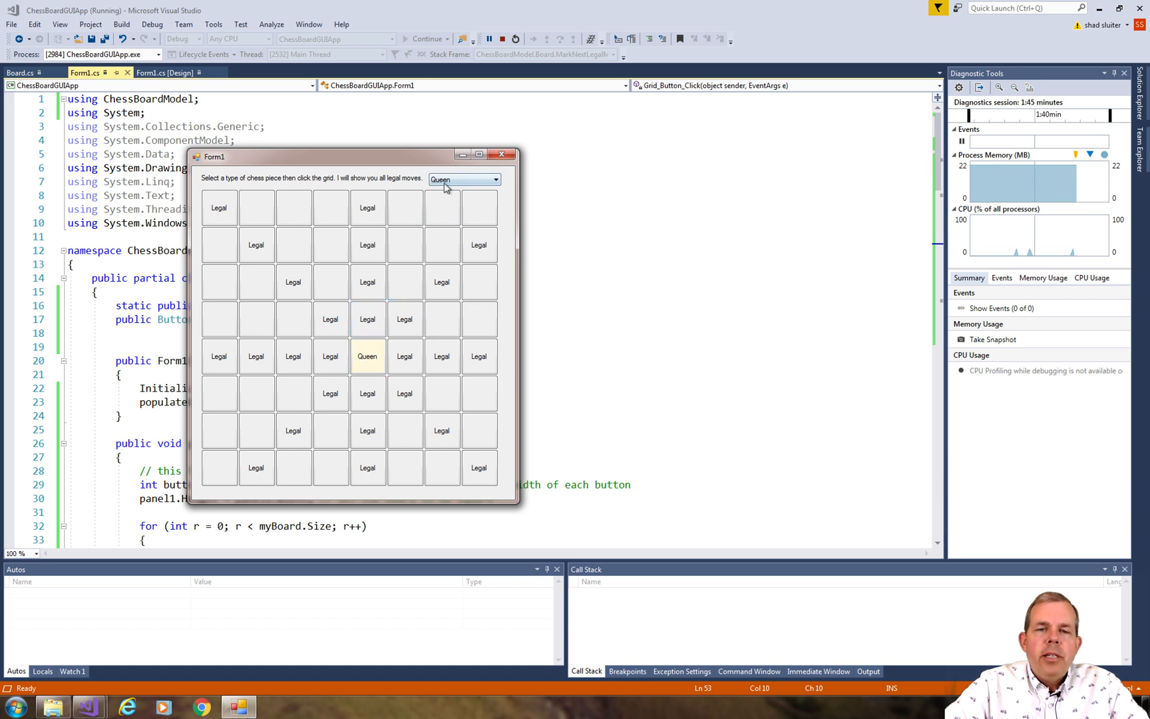
Switch the piece type back to Knight and place it on squares 5|7 and 4|6
click(496, 180)
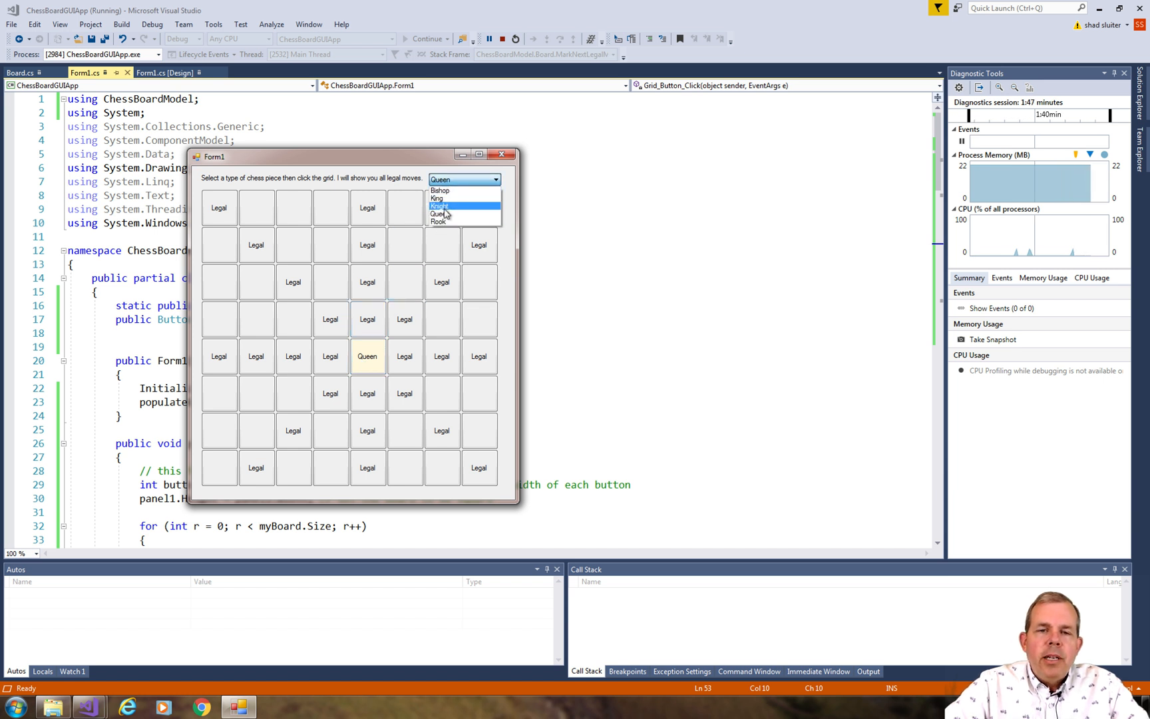
click(438, 206)
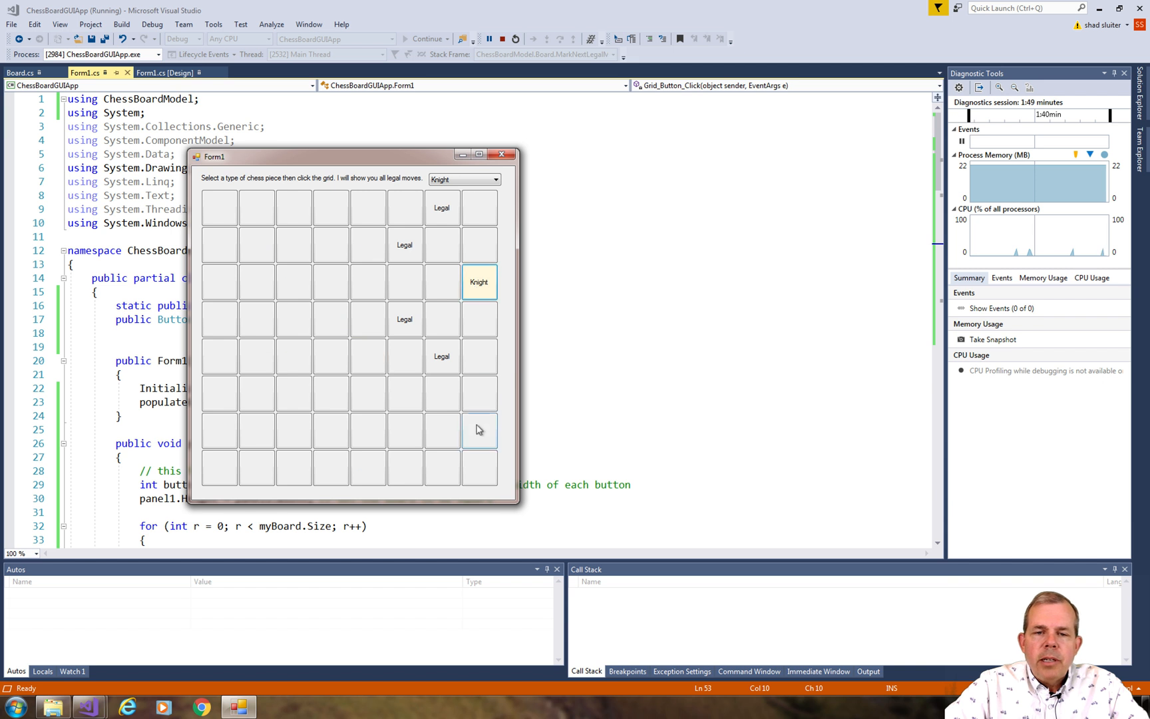
click(367, 393)
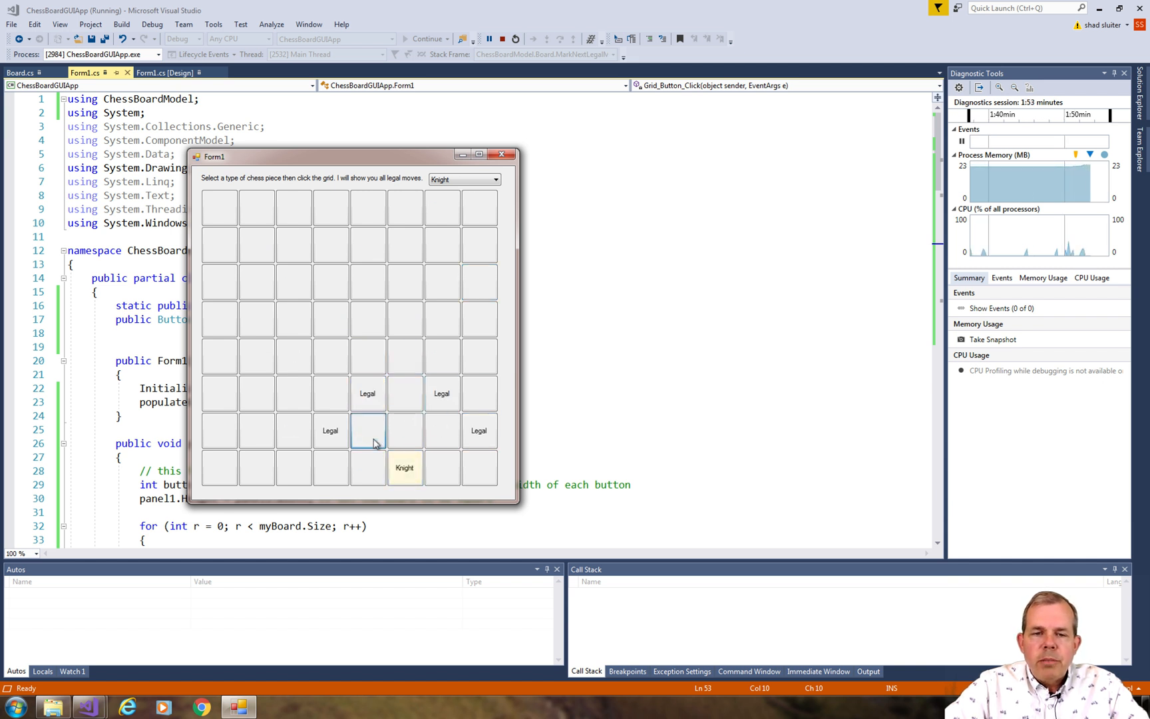
click(367, 431)
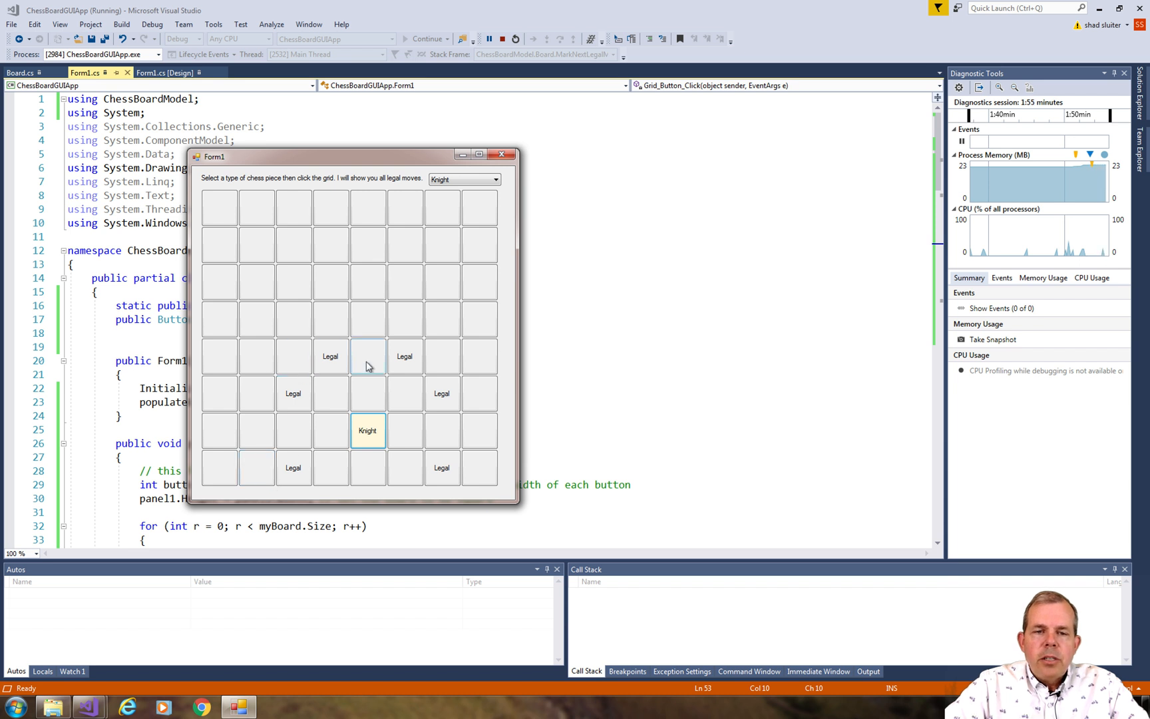